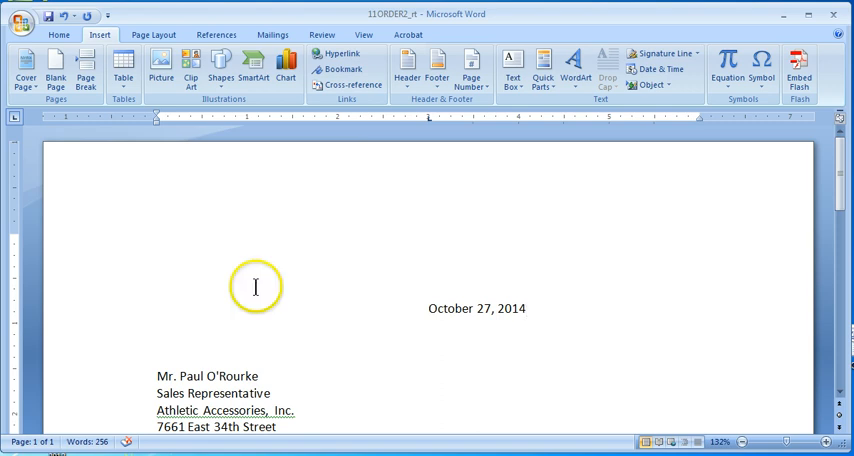
Split the letter window so both panes show the recipient address area
{"action": "left_click", "coordinate": [364, 34]}
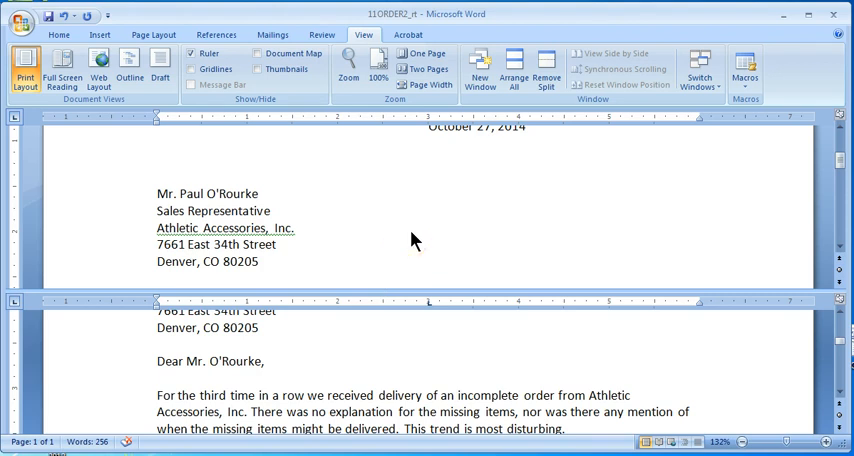
{"action": "scroll", "scroll_direction": "down", "scroll_amount": 3}
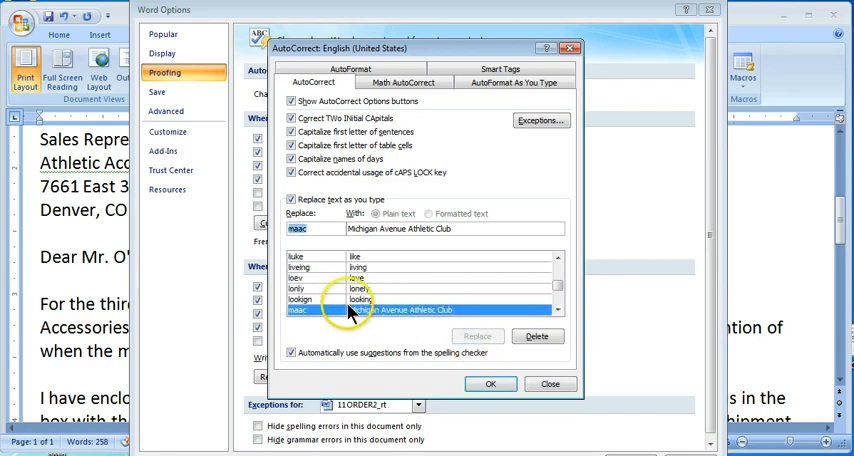
Add the AutoCorrect entry replacing 'maac' with 'Michigan Avenue Athletic Club'
{"action": "left_click", "coordinate": [490, 384]}
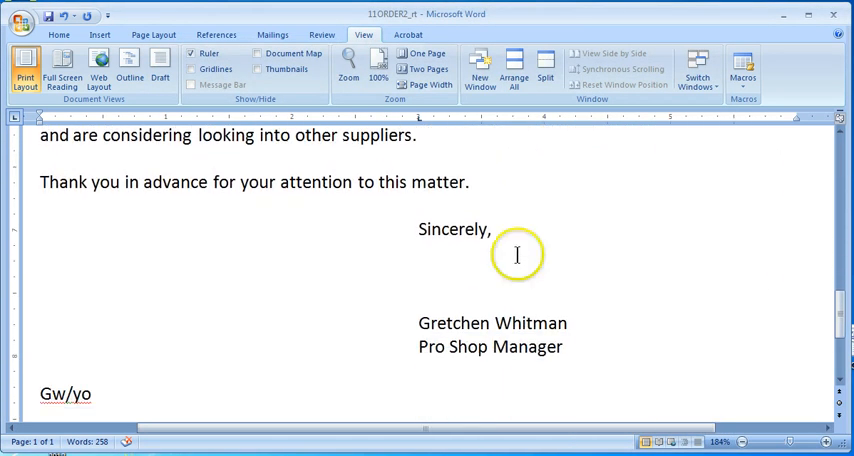
Place the insertion point in the signature block below 'Sincerely'
{"action": "left_click", "coordinate": [564, 348]}
{"action": "type", "text": "Michigan Avenue Athletic"}
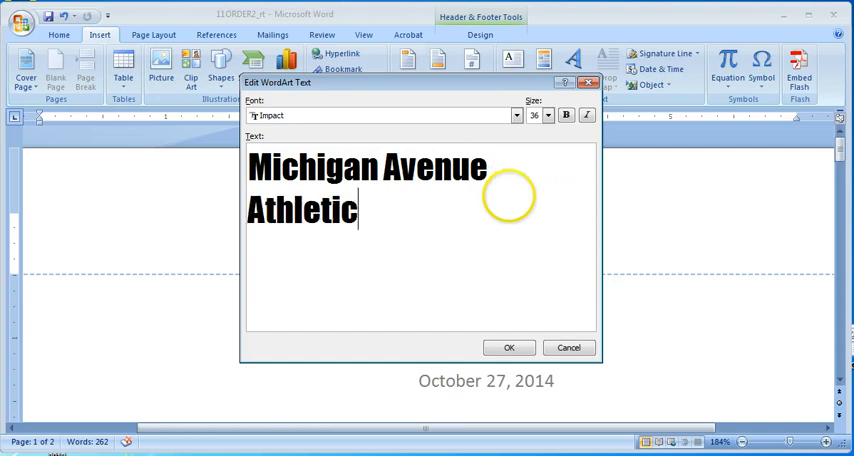
Resume editing the WordArt letterhead text 'Michigan Avenue Athletic' in Impact
{"action": "left_click", "coordinate": [508, 348]}
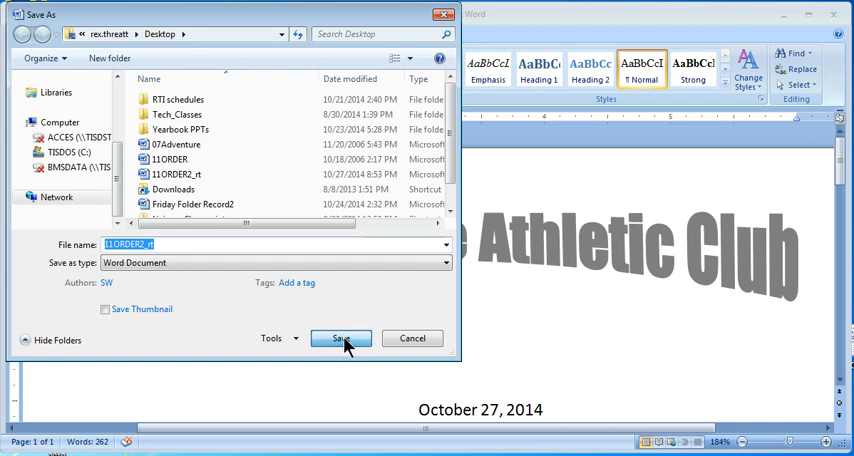